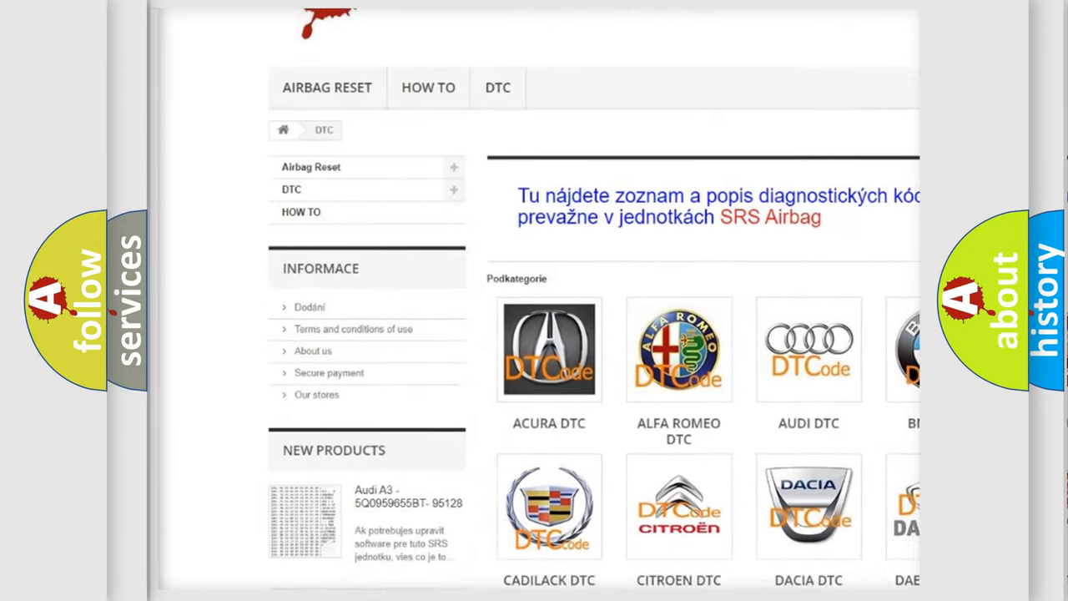
Step: Scroll down the DTC code page to reveal the car-brand category tiles
{"action": "scroll", "scroll_direction": "down", "scroll_amount": 3}
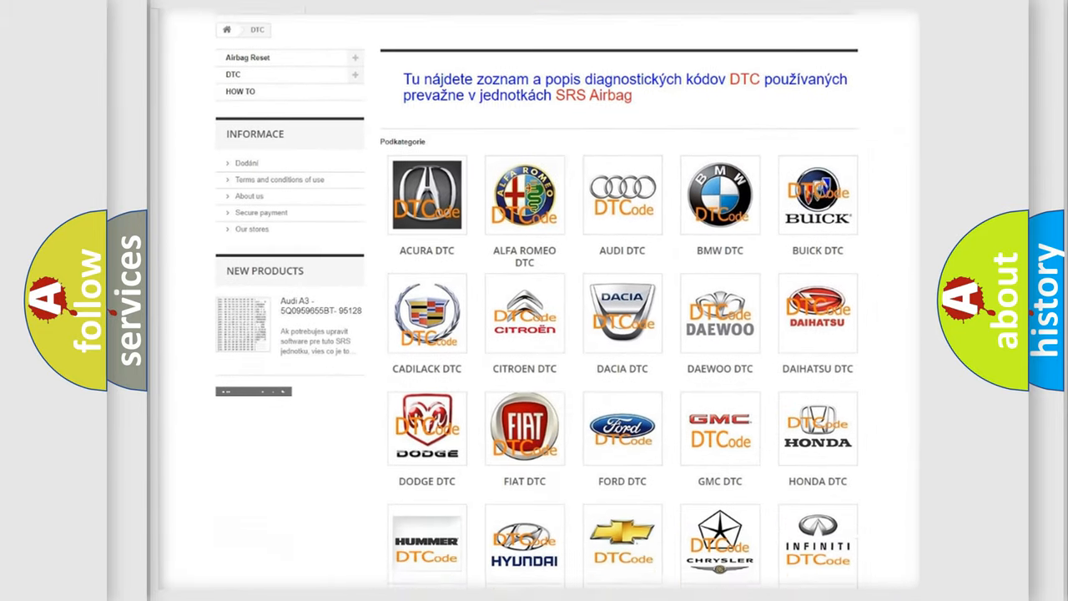
{"action": "scroll", "scroll_direction": "down", "scroll_amount": 3}
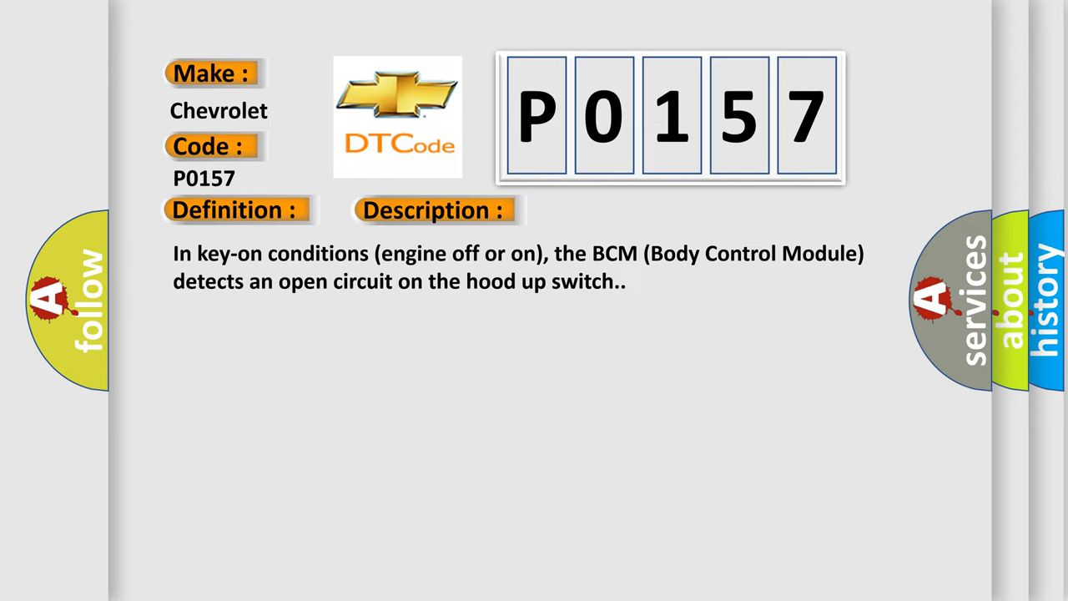
Step: Advance to the Chevrolet P0157 Cause slide listing hood-up switch, wiring and BCM faults
{"action": "left_click", "coordinate": [613, 210]}
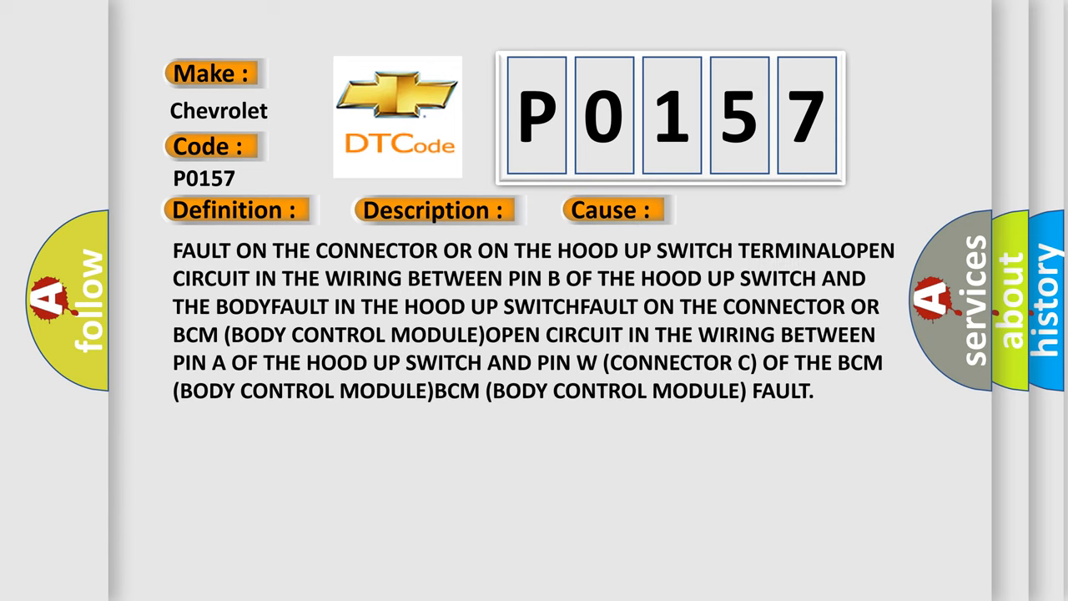